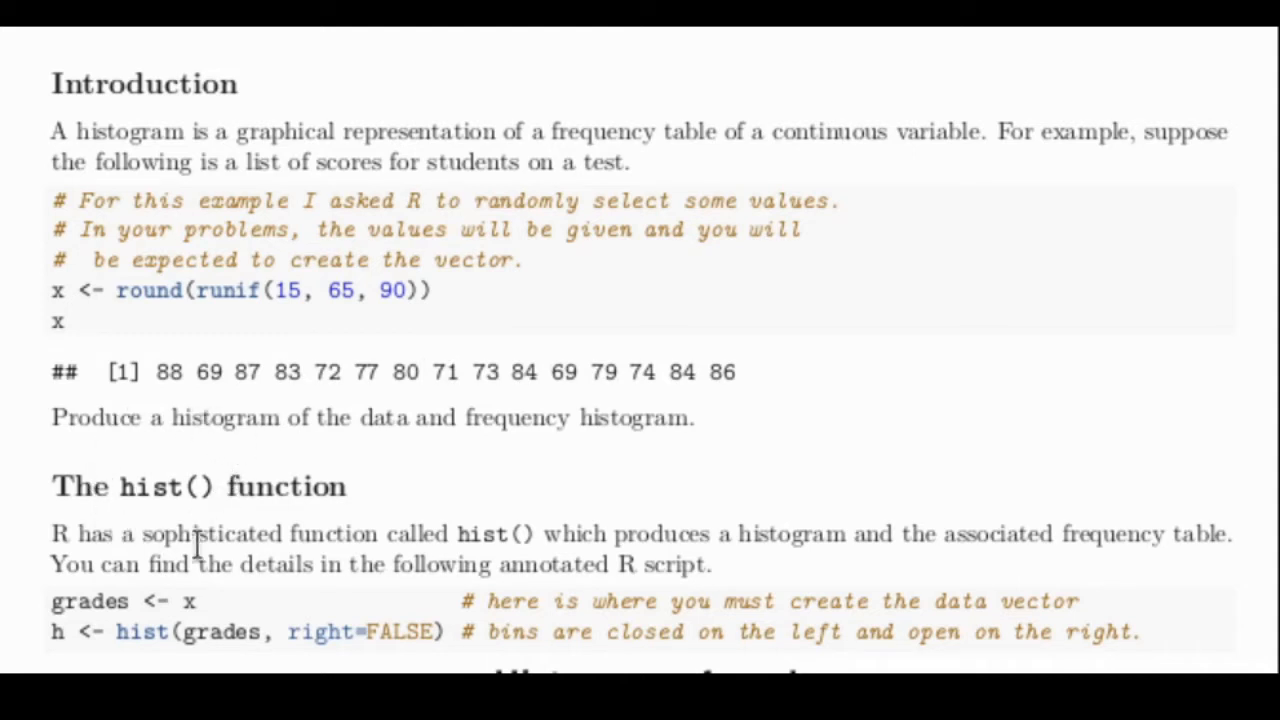
mouse_move(55, 280)
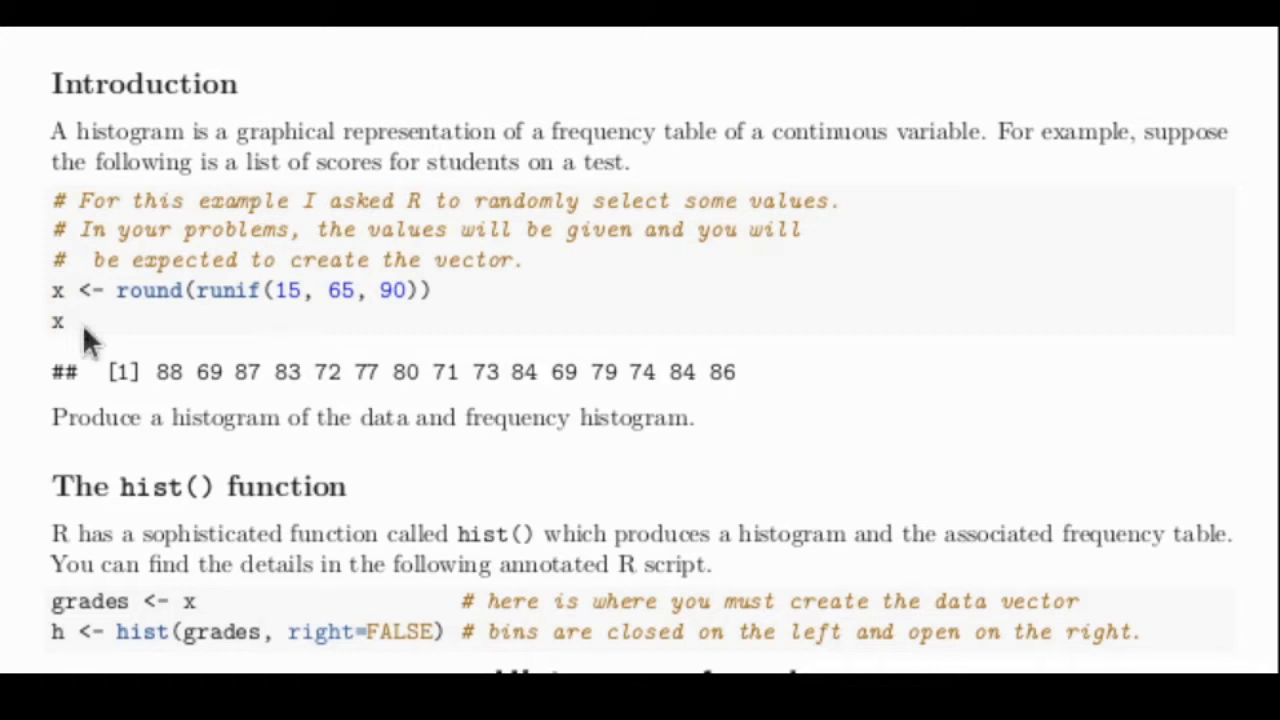
mouse_move(48, 600)
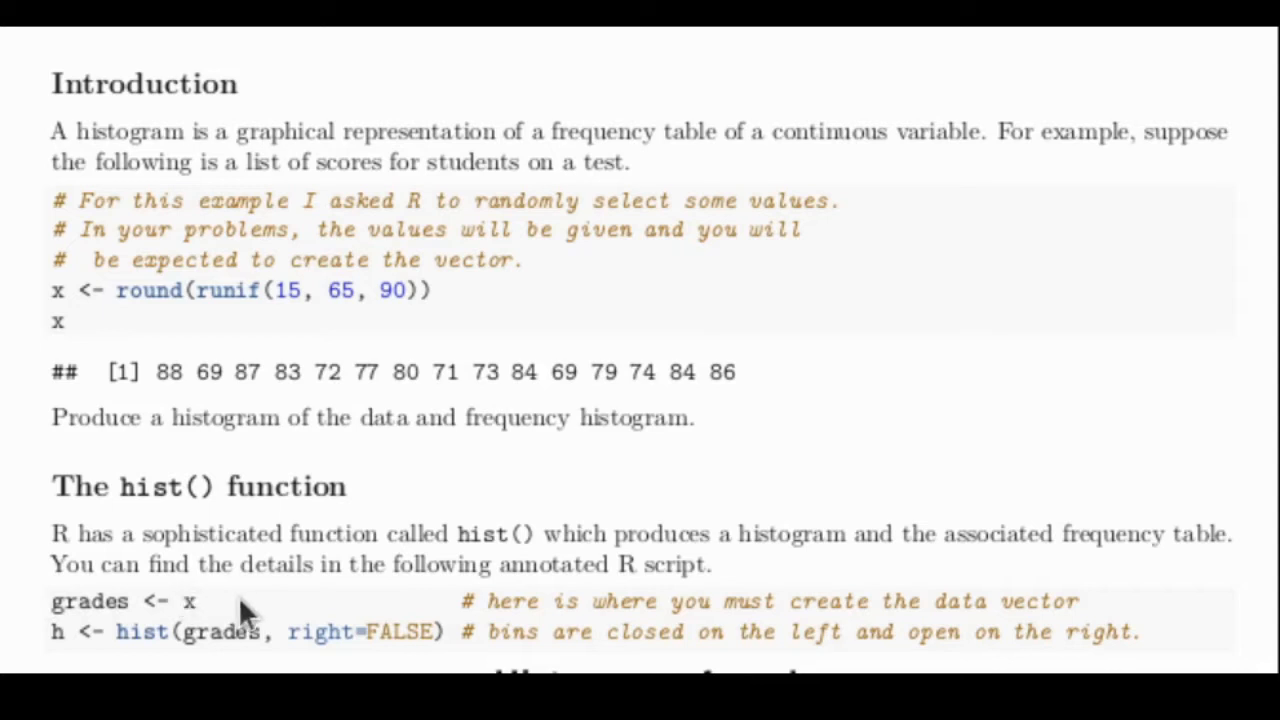
mouse_move(295, 600)
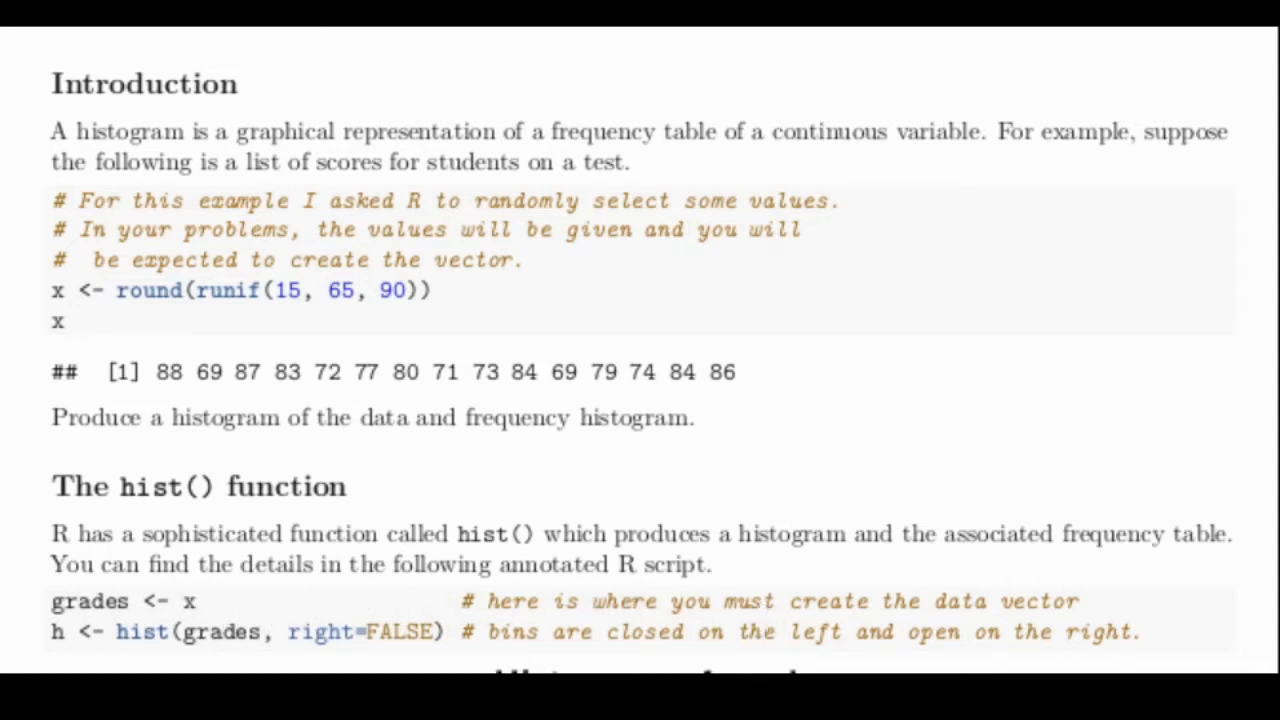
mouse_move(65, 665)
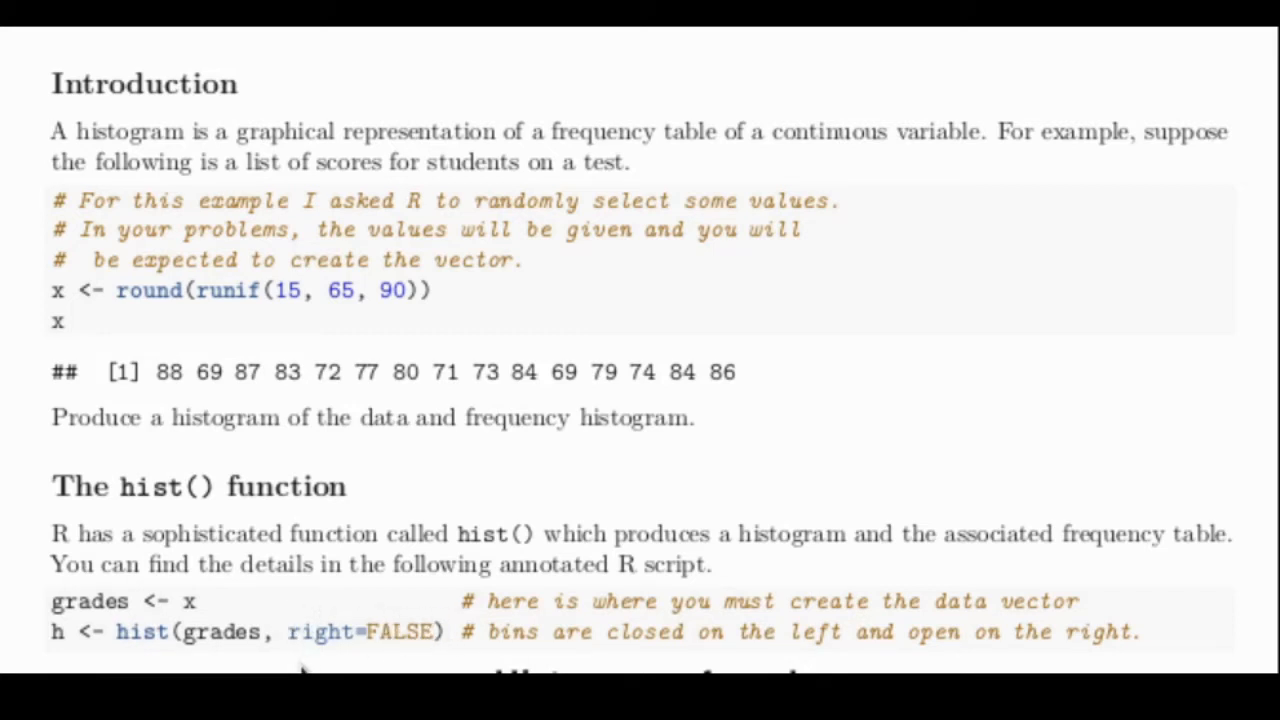
scroll(down, 3)
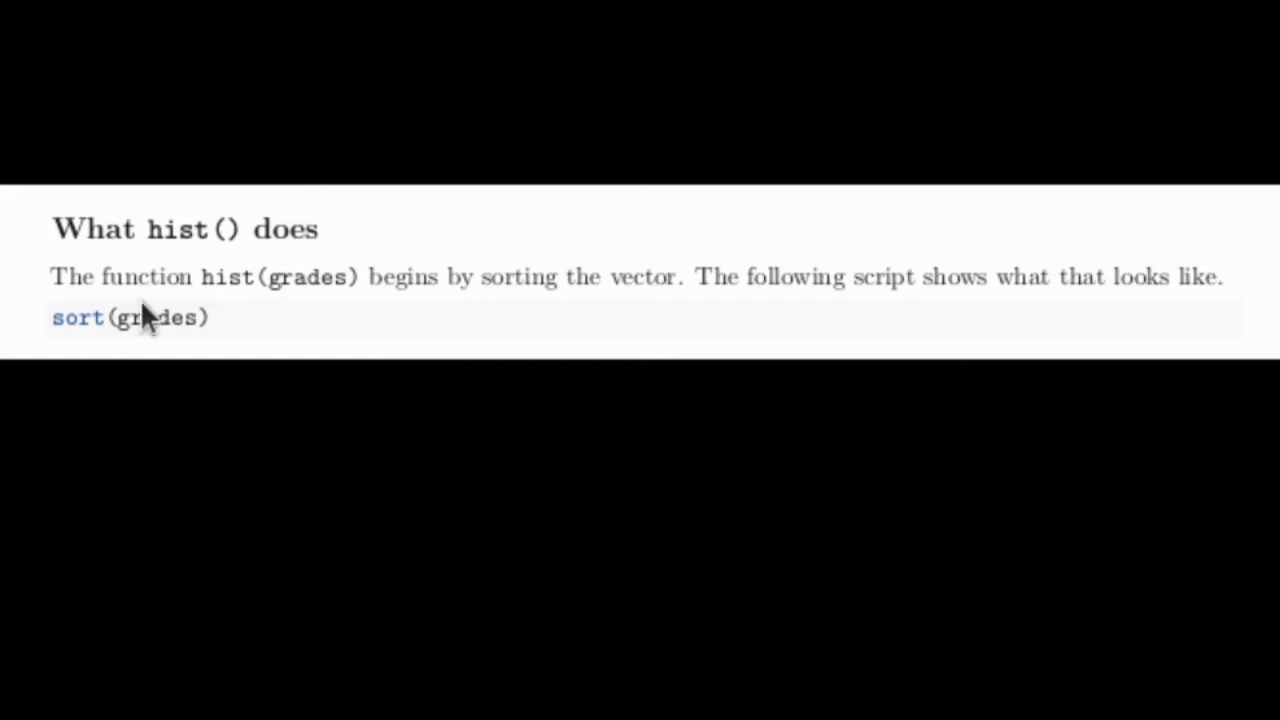
scroll(down, 3)
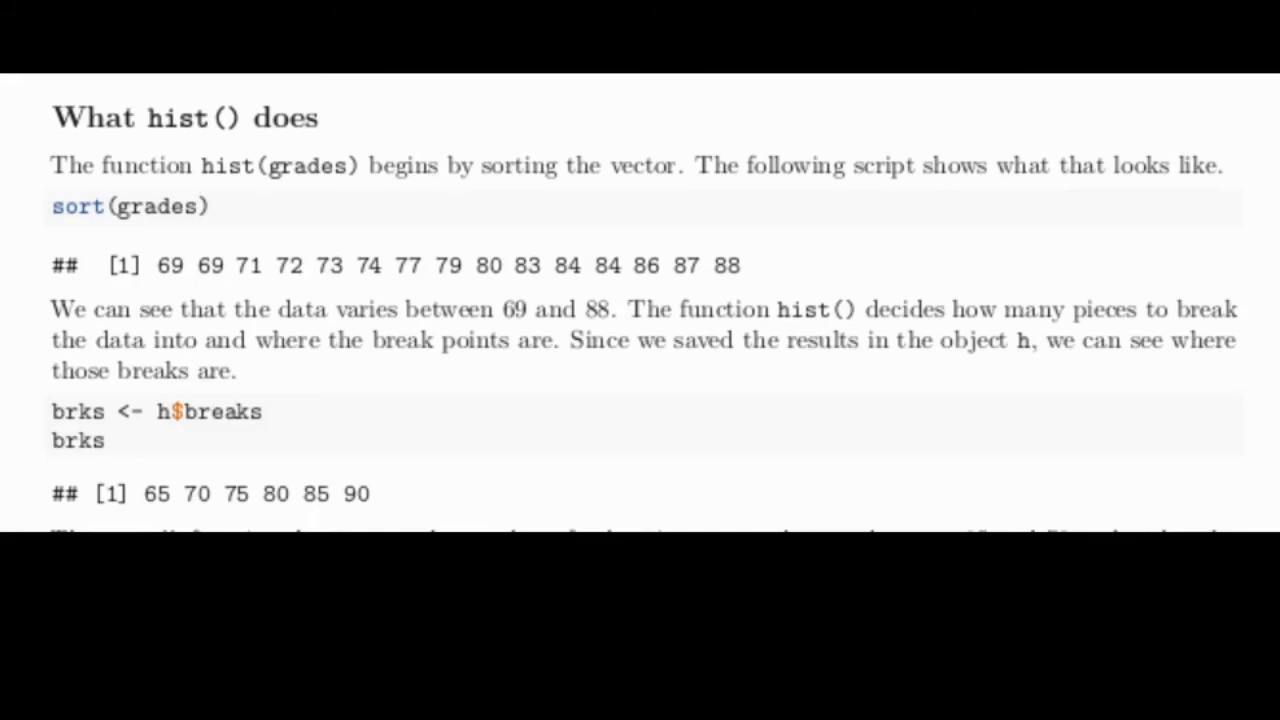
scroll(down, 3)
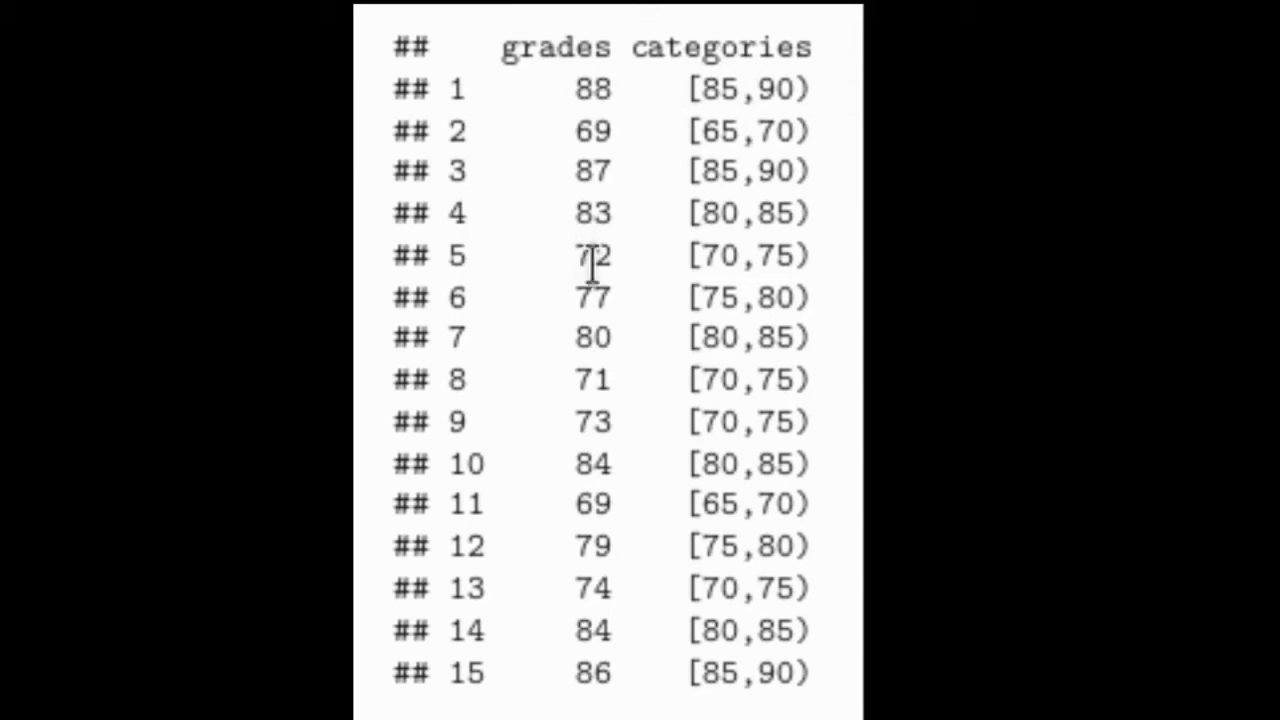
mouse_move(500, 325)
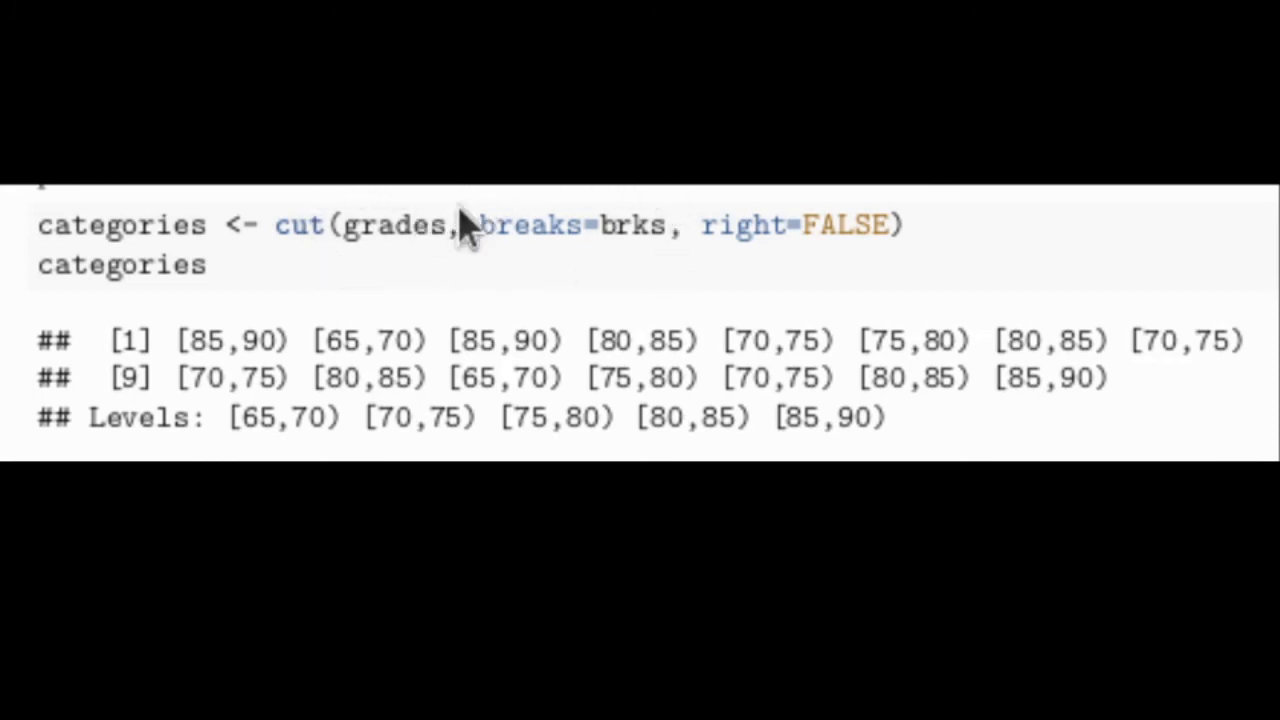
mouse_move(930, 265)
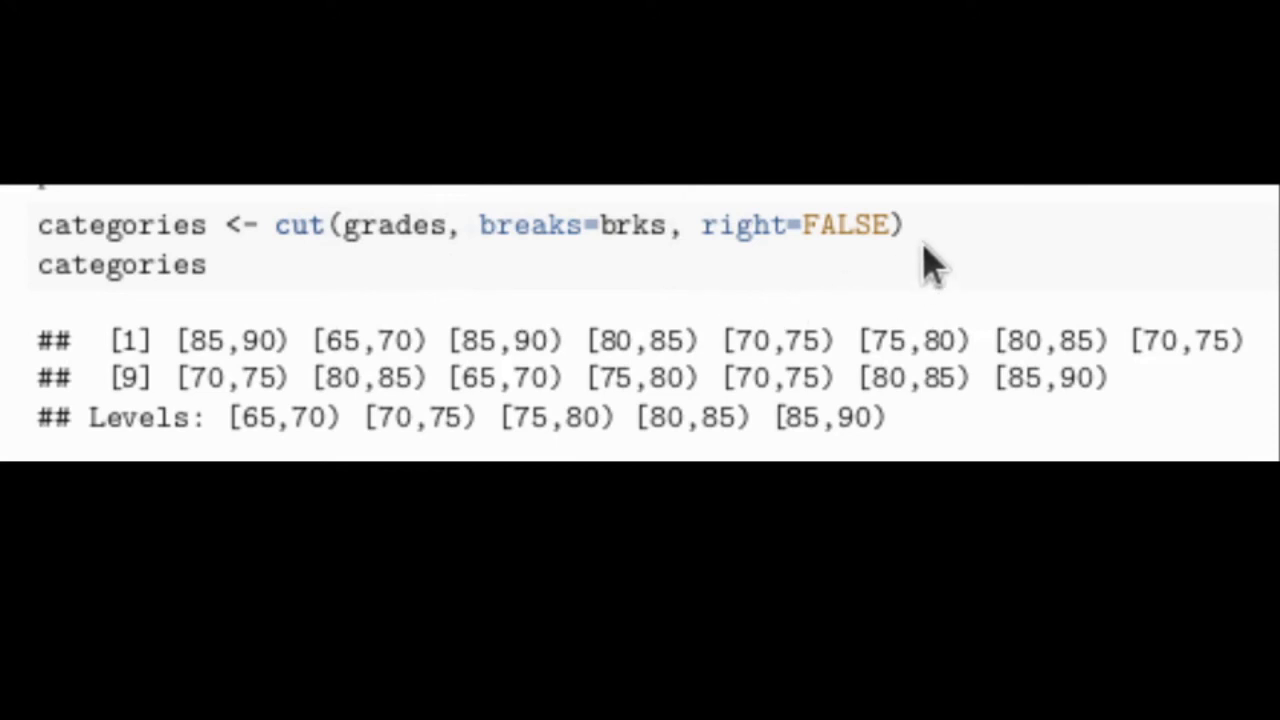
mouse_move(345, 355)
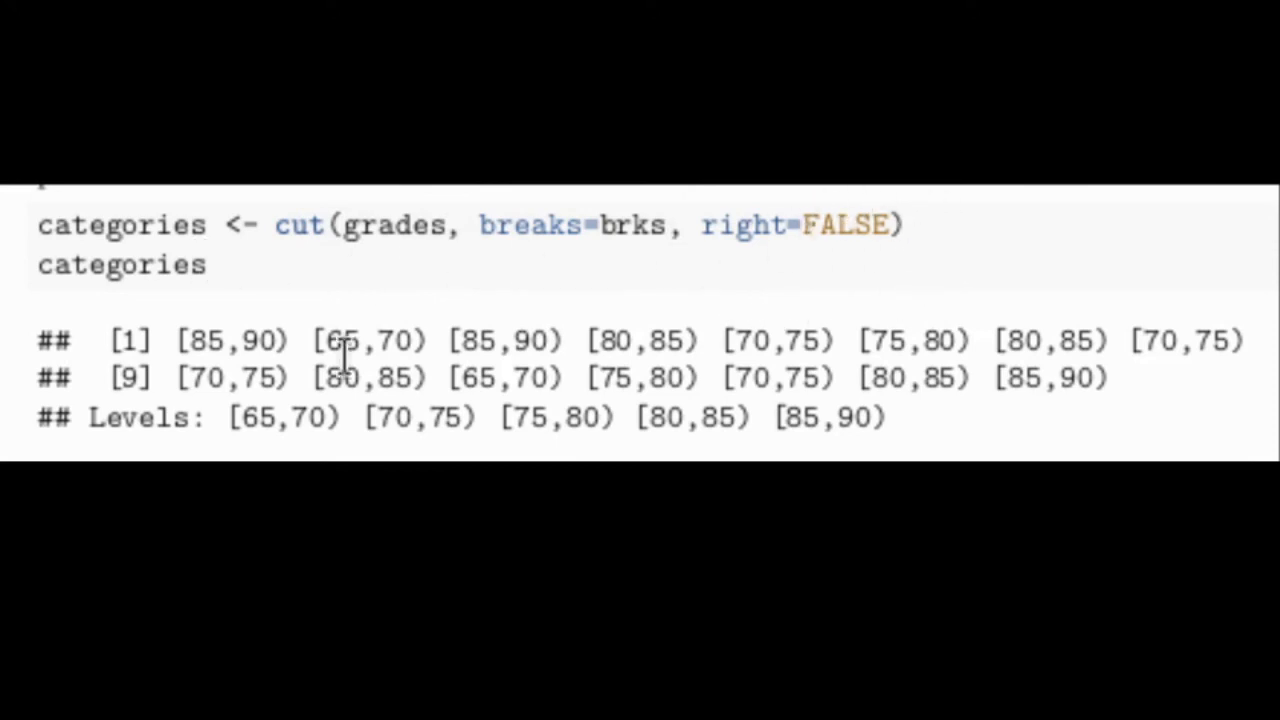